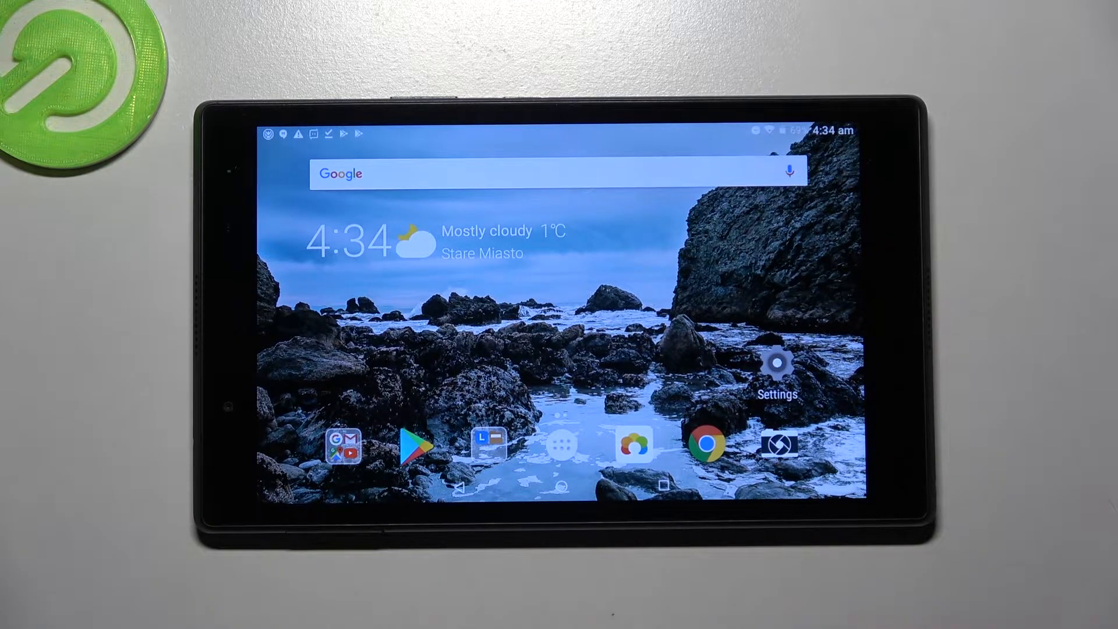
Step: Launch Settings from the home screen and bring the Wireless & networks section into view
click(776, 360)
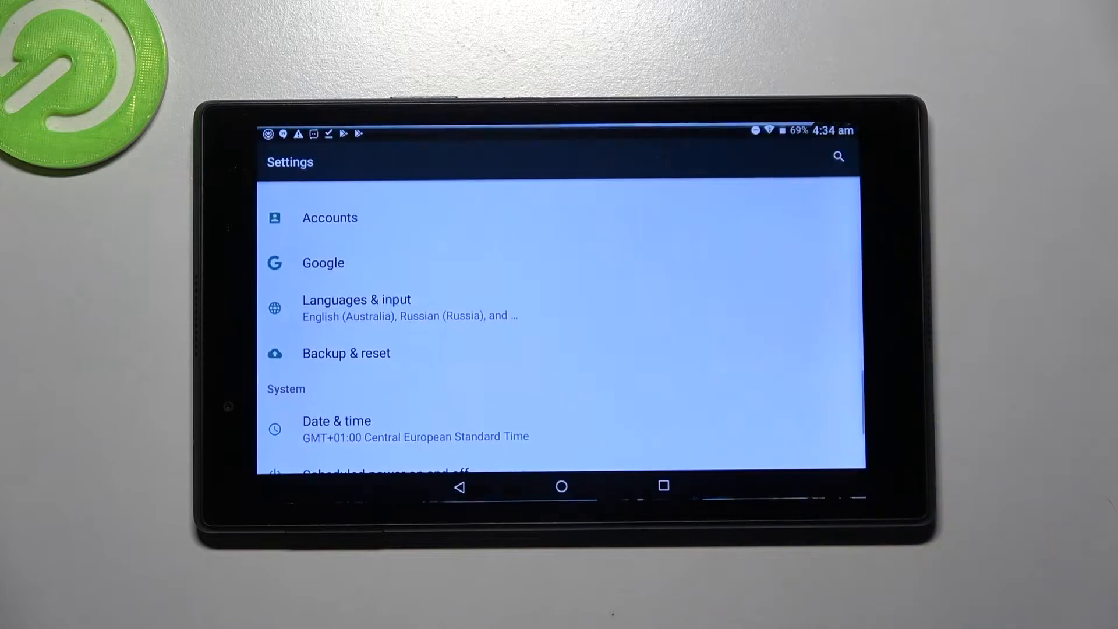
scroll(down, 3)
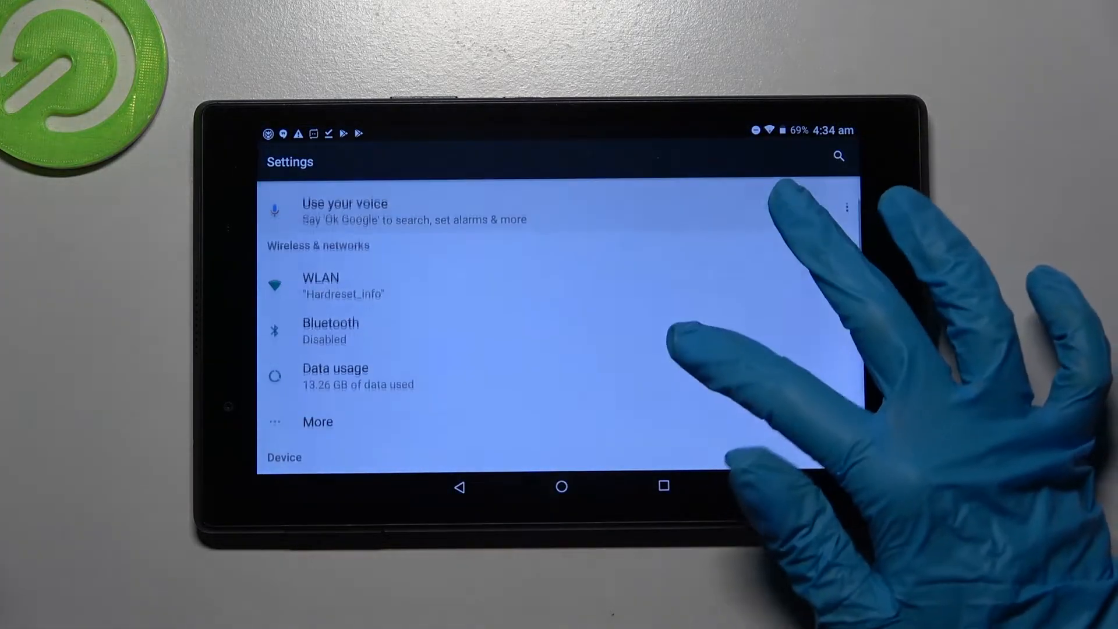
Step: Switch Bluetooth on and select moto g(50) under Available devices to begin pairing
click(330, 330)
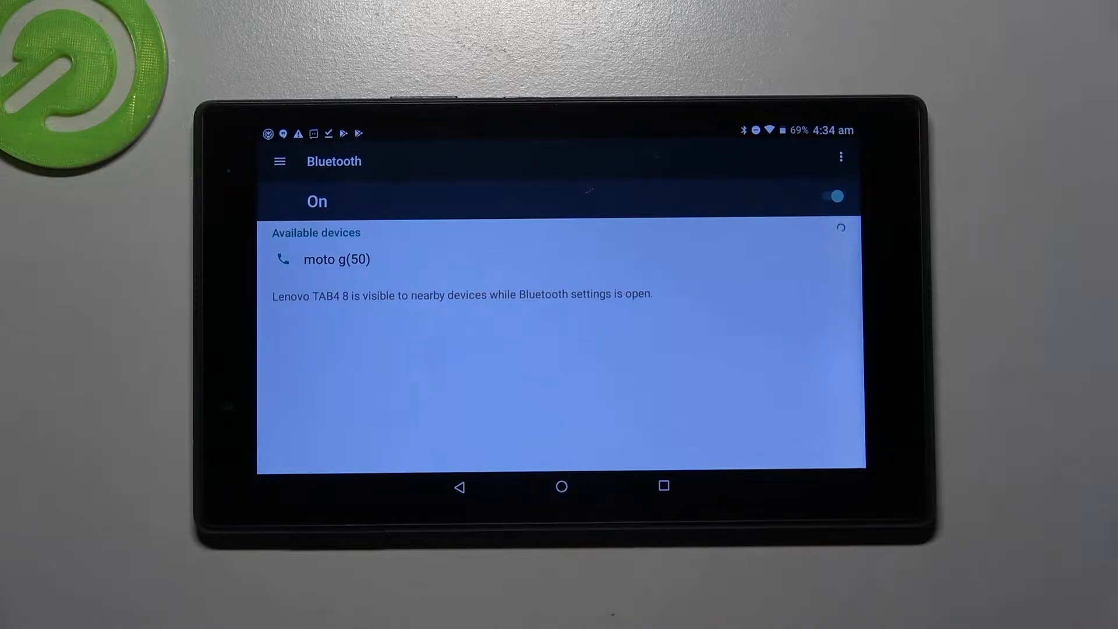
click(337, 258)
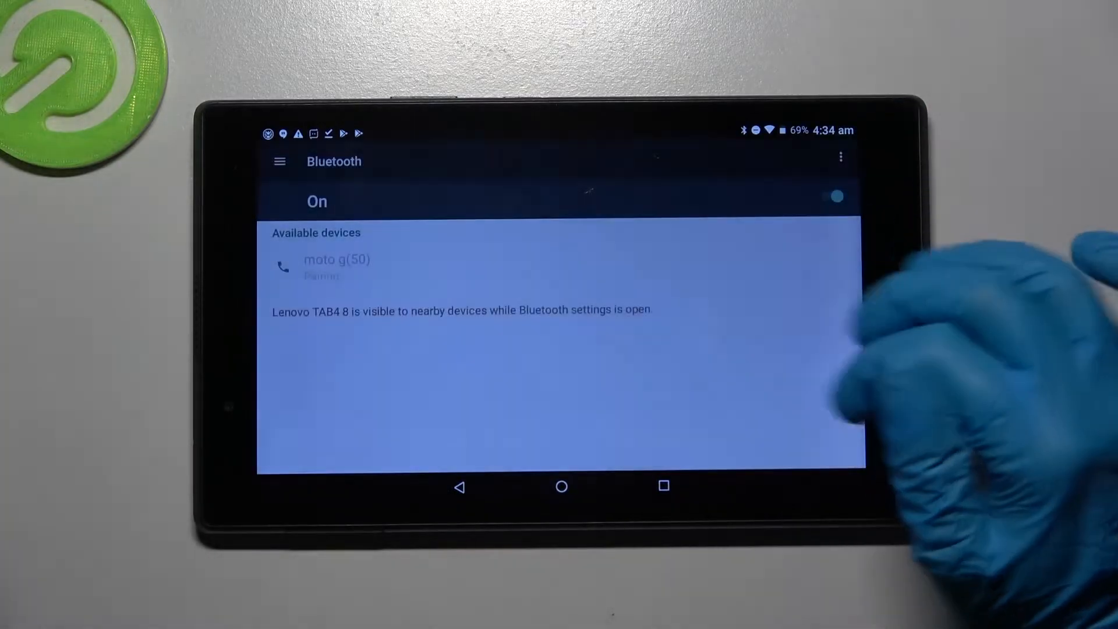
Step: Confirm the pairing request, then bring up the rename-or-forget dialog for the paired moto g(50)
click(336, 268)
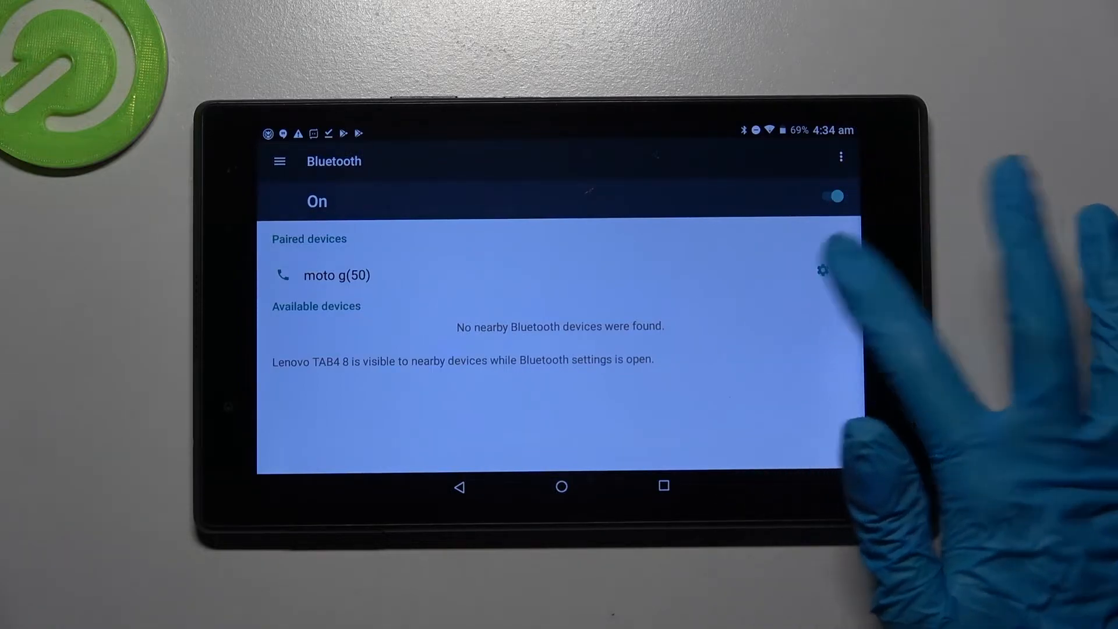
click(821, 271)
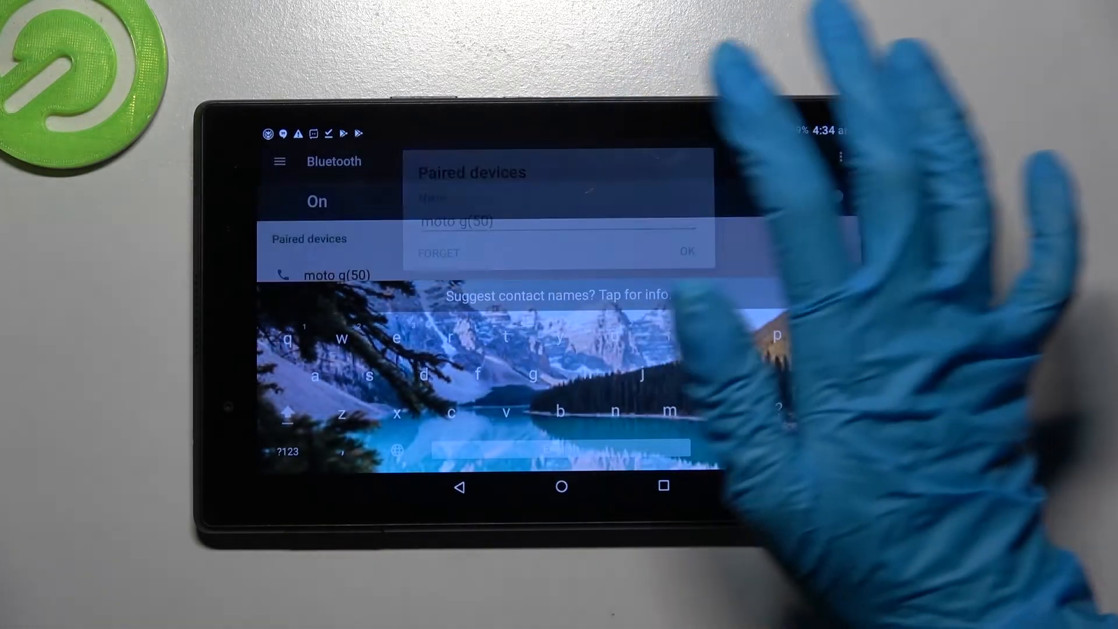